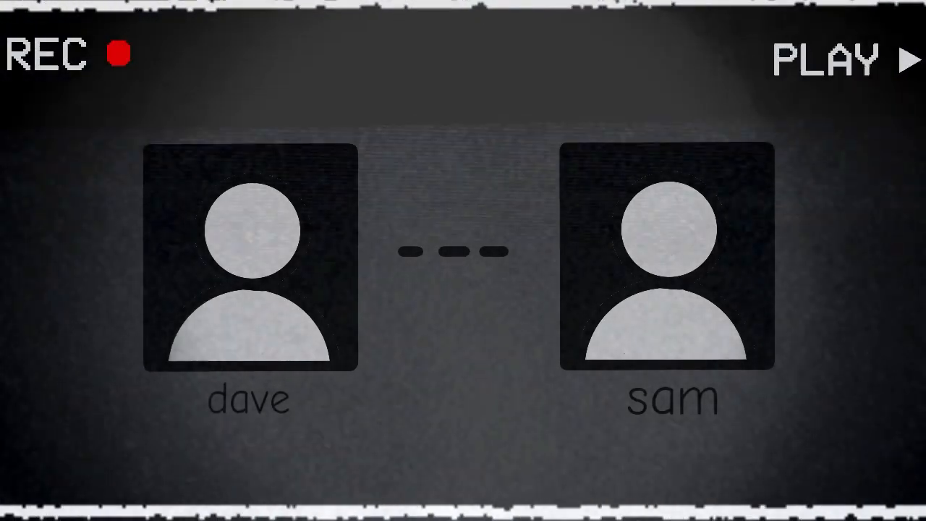
pyautogui.click(666, 256)
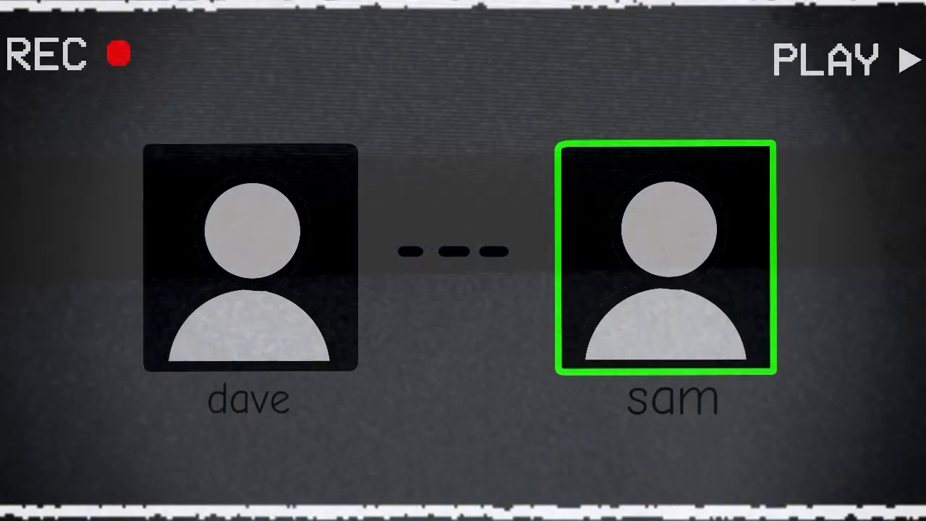
pyautogui.click(248, 258)
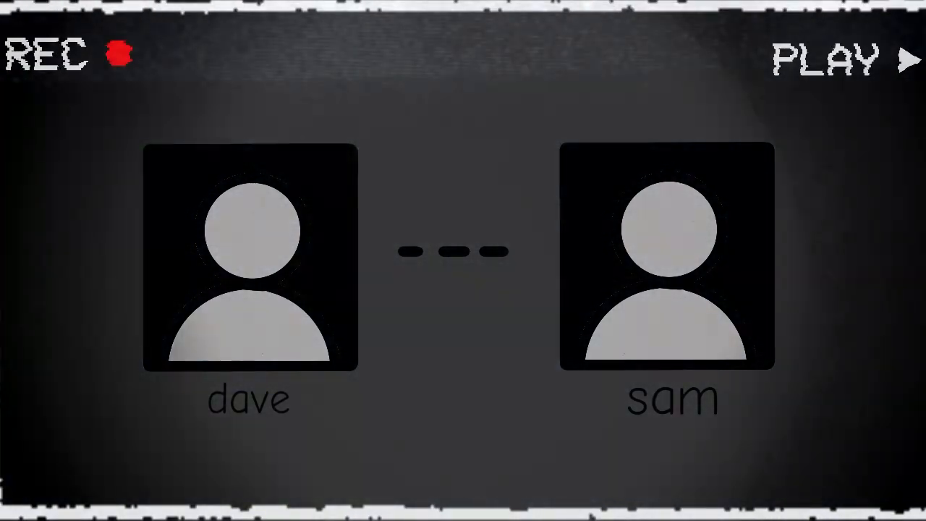
pyautogui.click(665, 256)
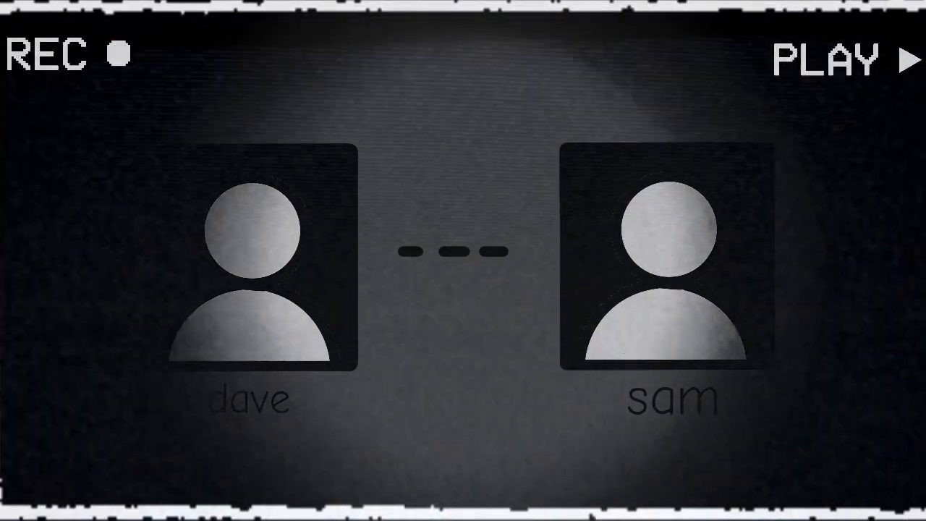
pyautogui.click(271, 259)
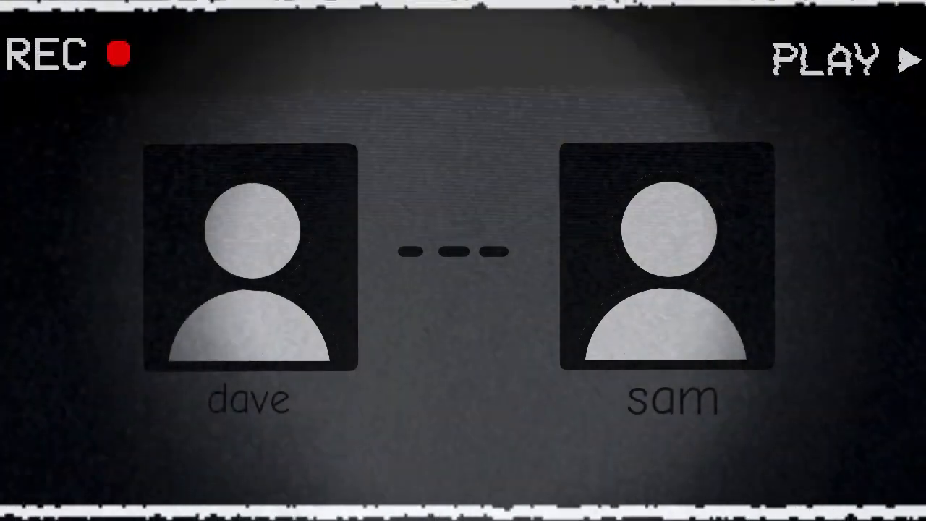
pyautogui.click(664, 260)
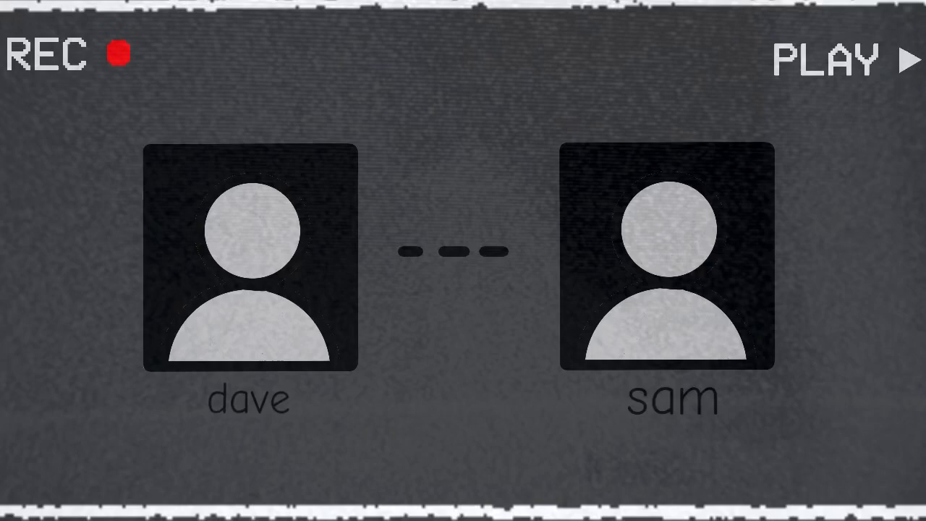
pyautogui.click(664, 257)
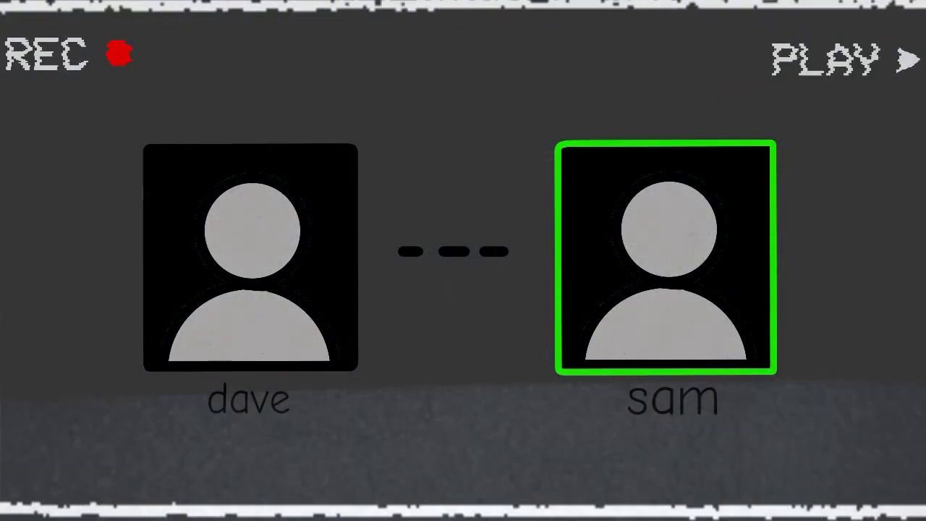
pyautogui.click(250, 260)
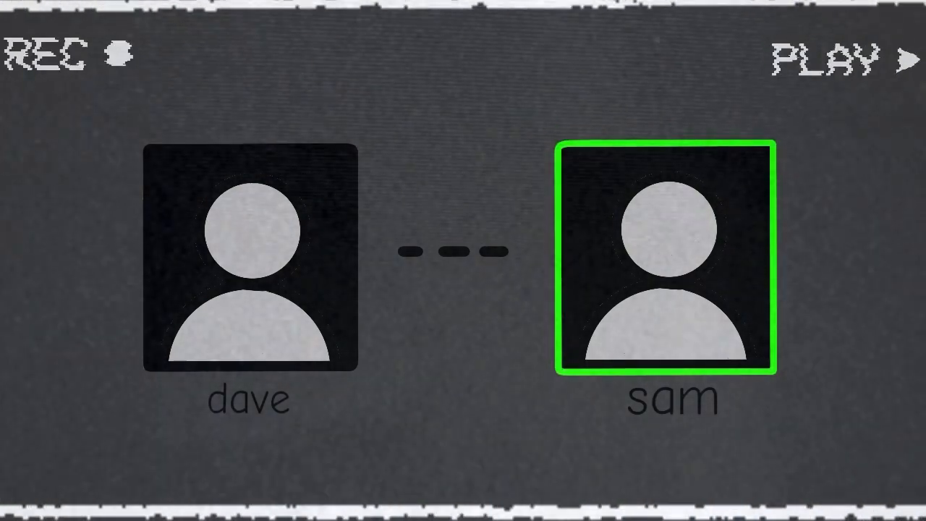
pyautogui.click(249, 257)
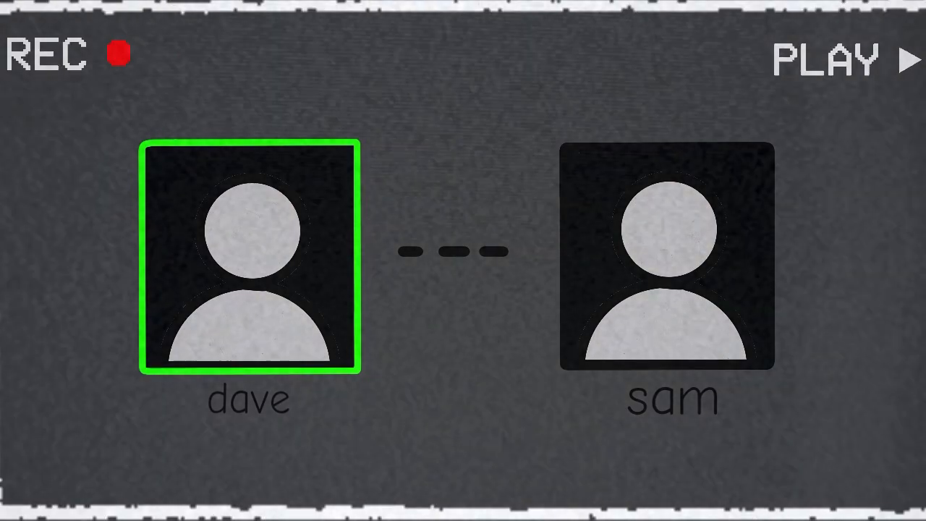
pyautogui.click(666, 257)
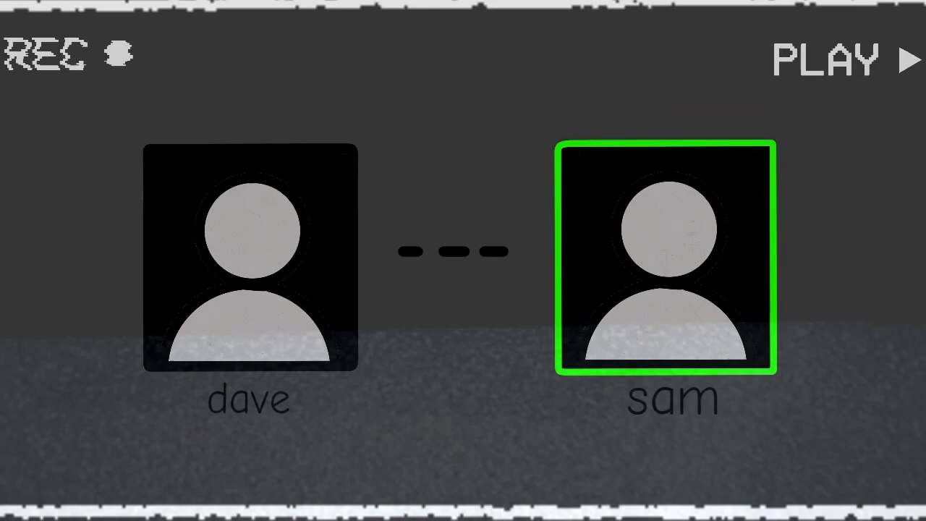
pyautogui.click(248, 261)
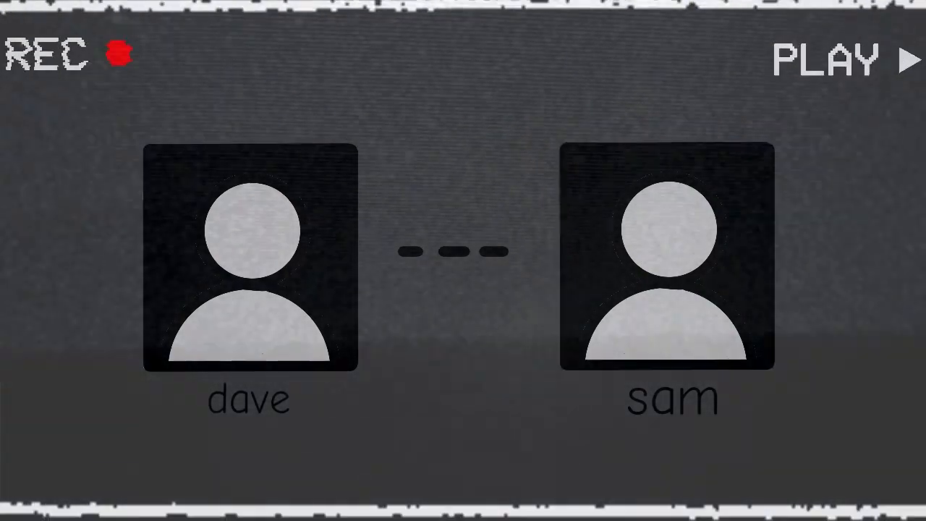
pyautogui.click(249, 257)
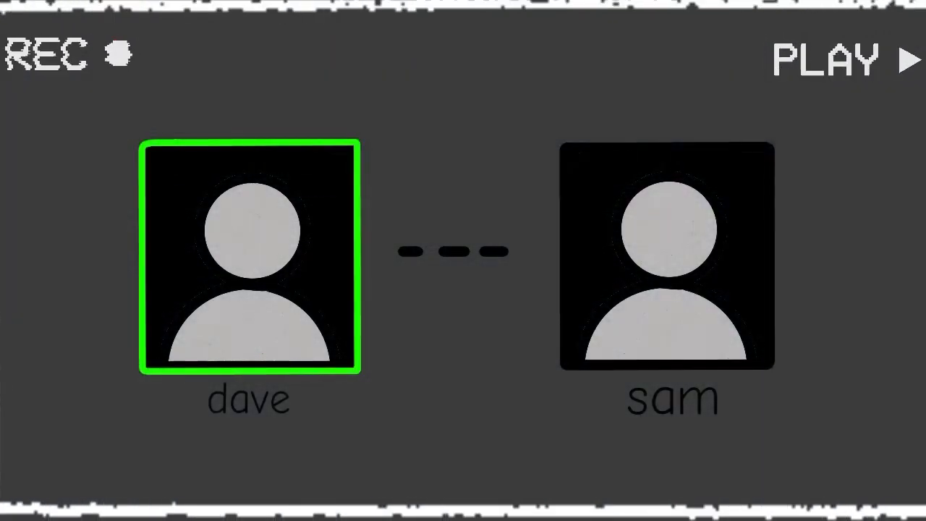